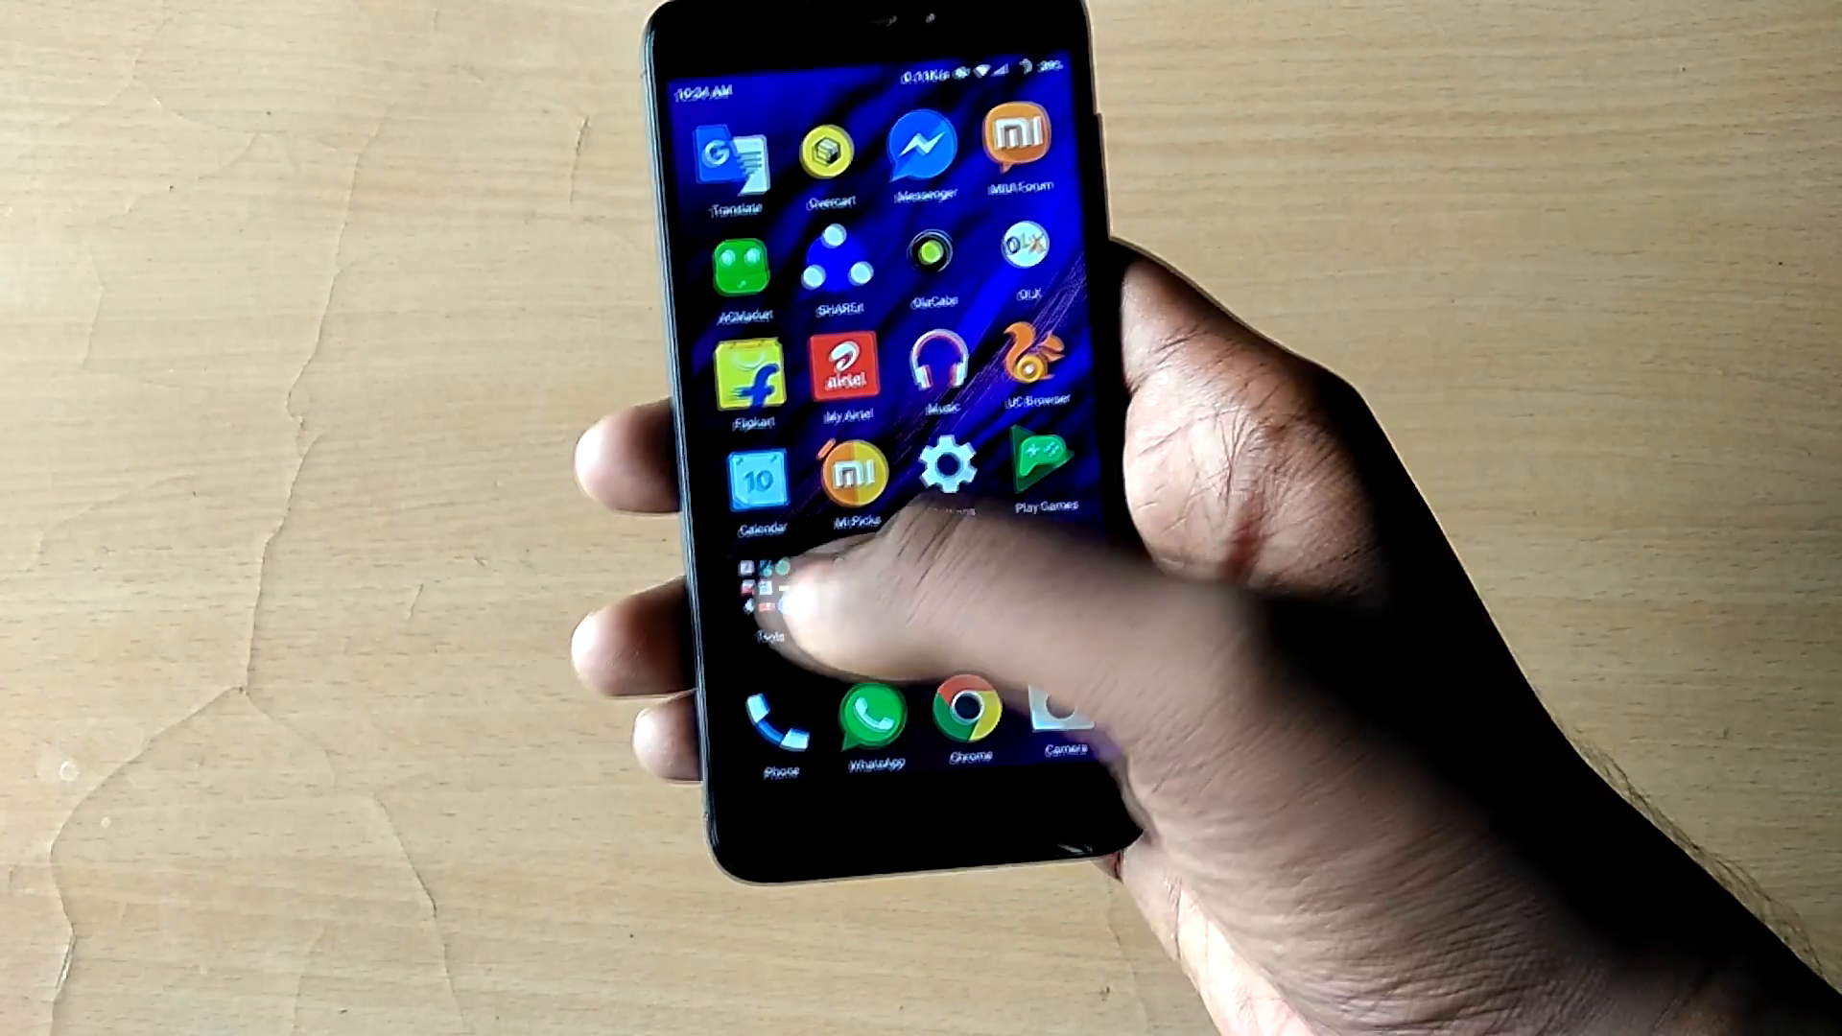
- From the Tools folder's Updater app, request and confirm a reboot into recovery mode
{"action": "left_click", "coordinate": [762, 588]}
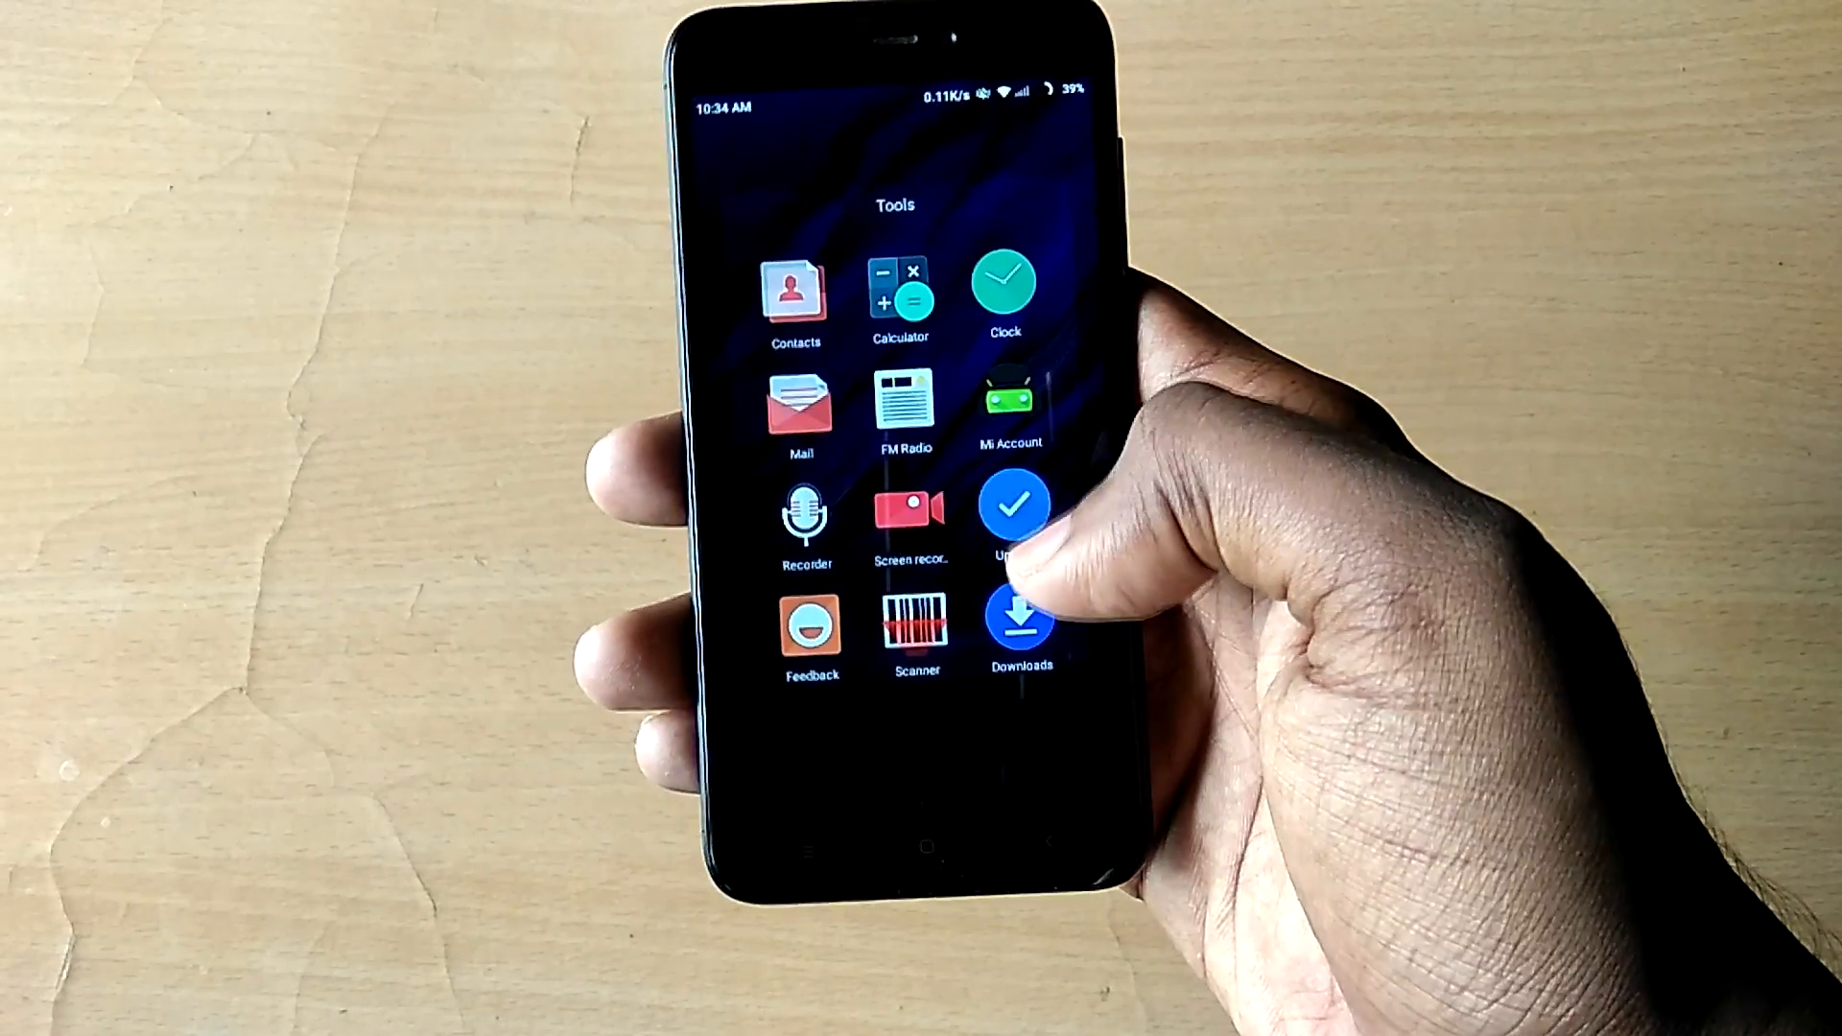
{"action": "left_click", "coordinate": [1013, 506]}
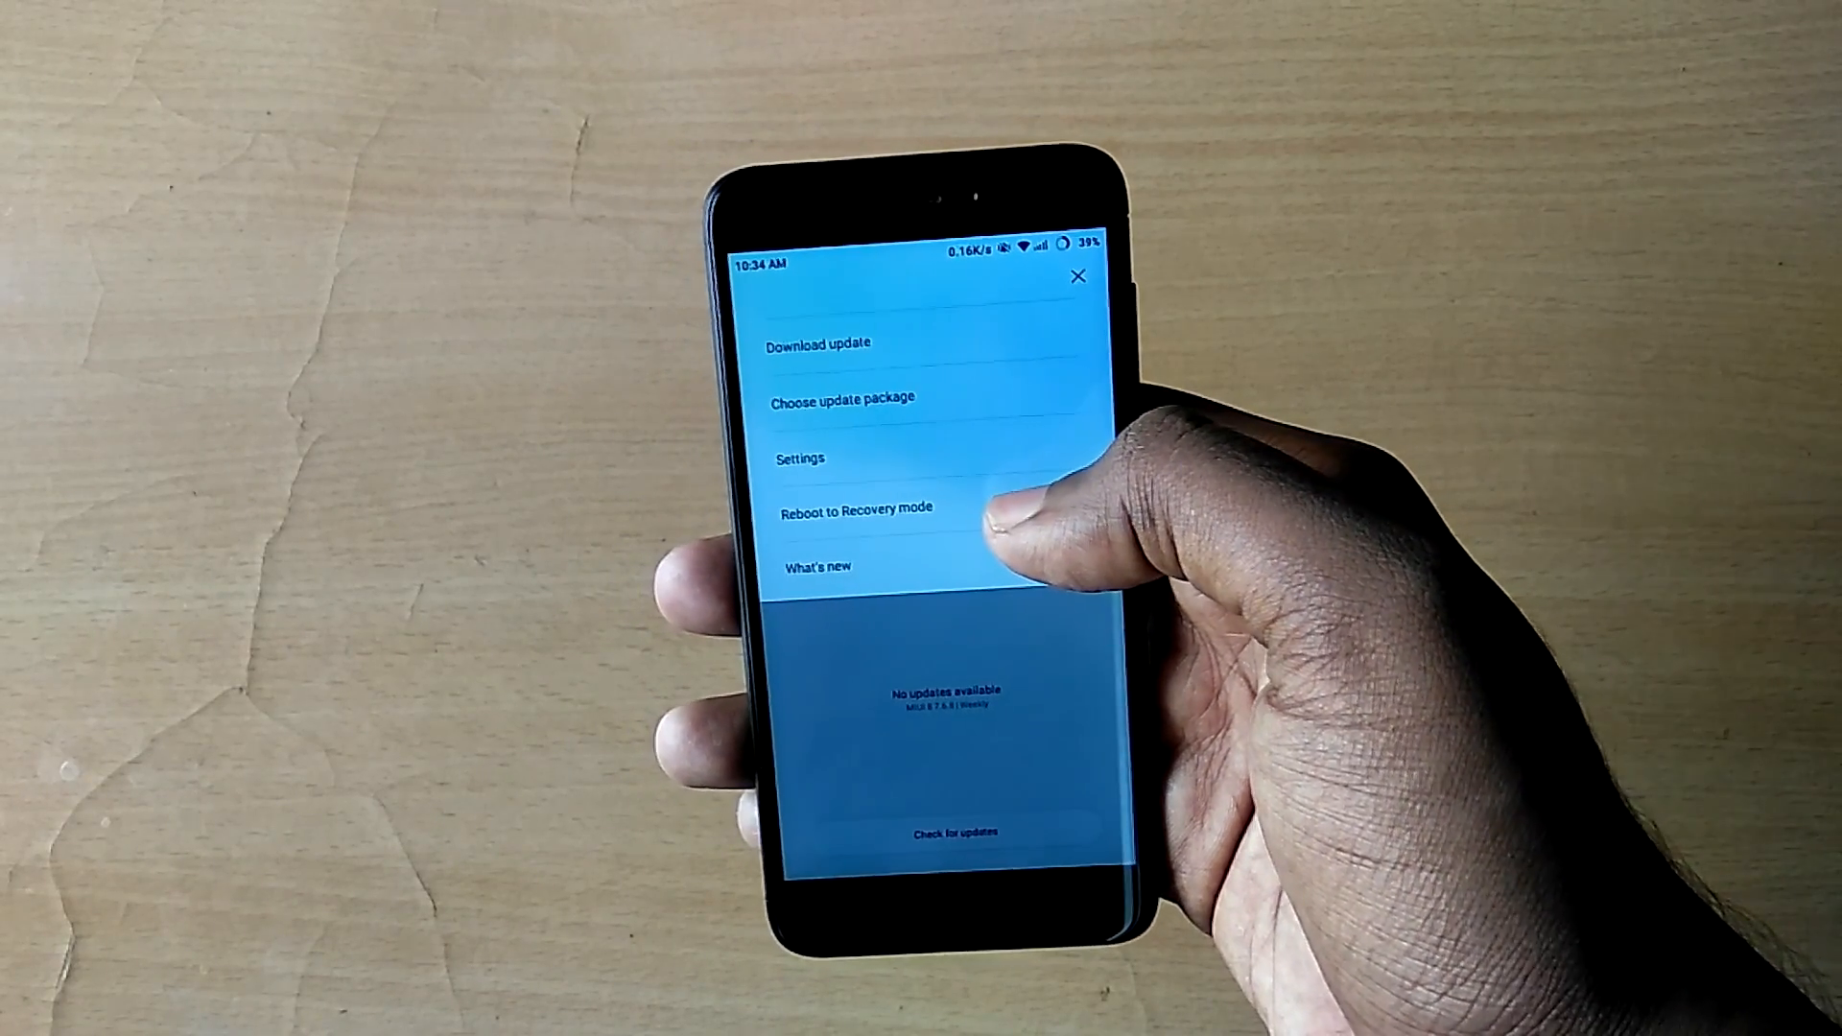
{"action": "left_click", "coordinate": [854, 511]}
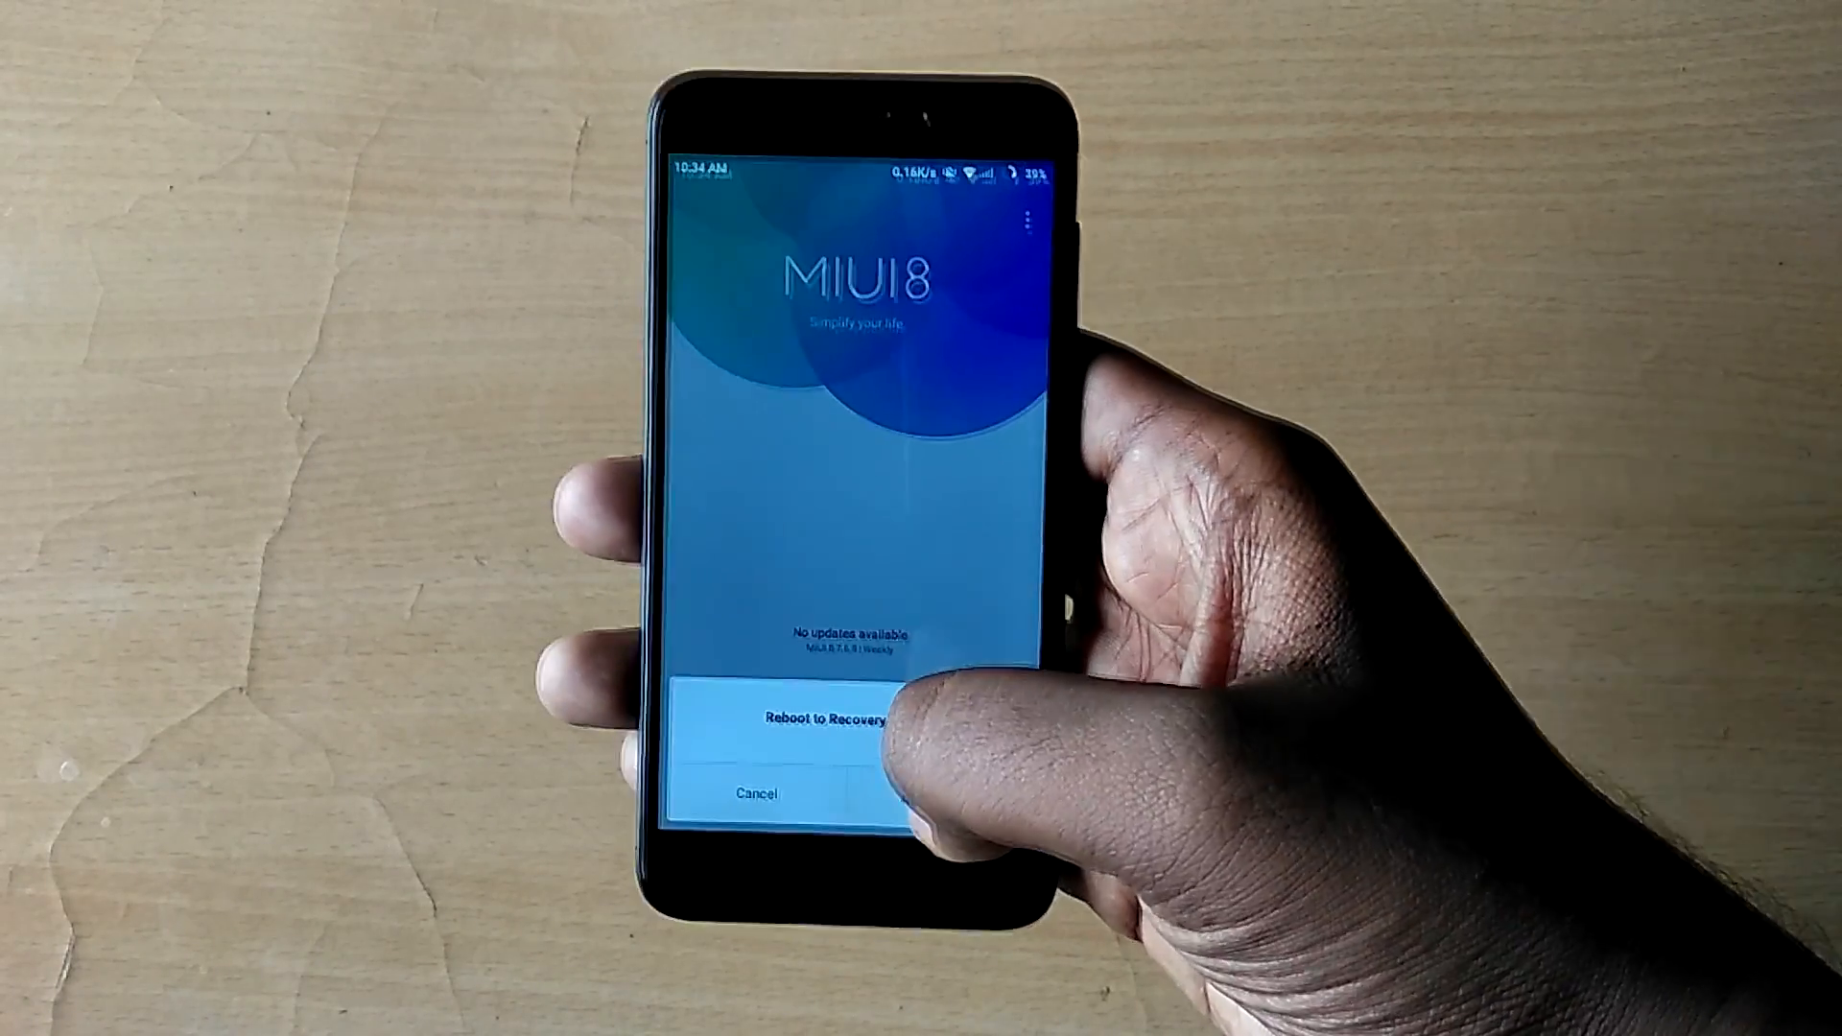
{"action": "left_click", "coordinate": [824, 720]}
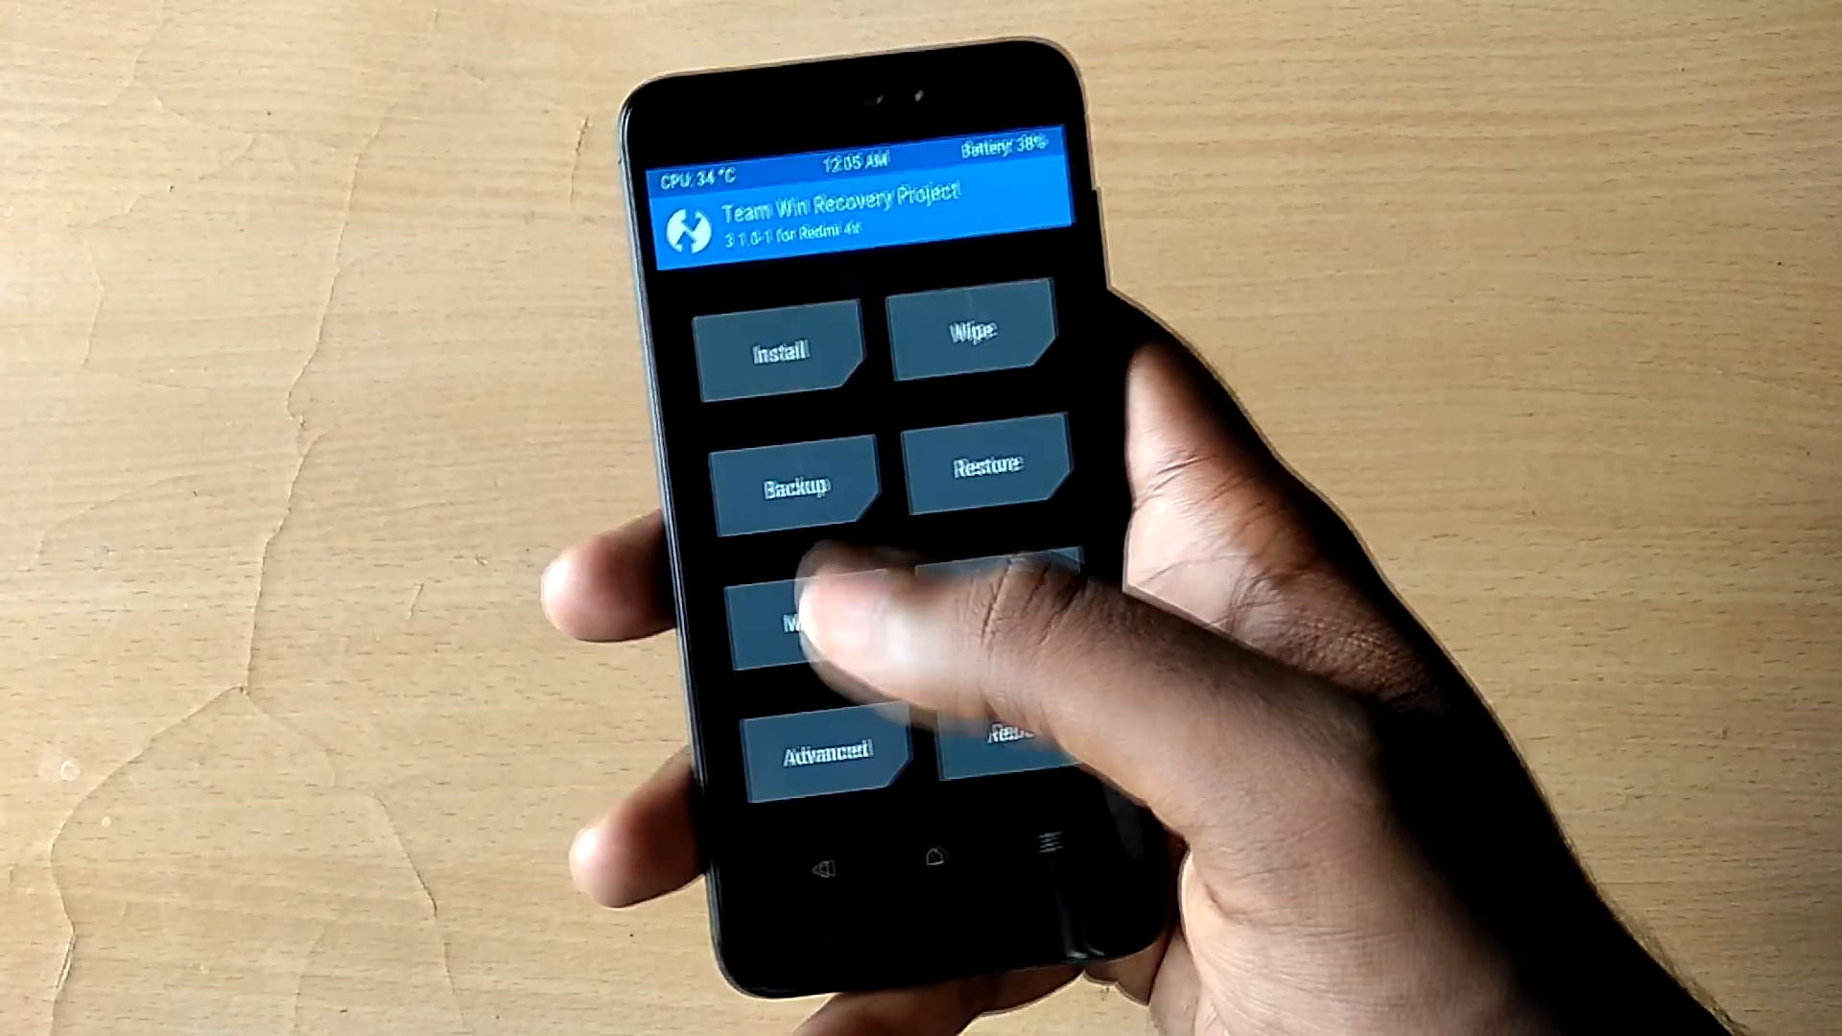
- From the TWRP main menu, reach the Install Zip browser listing the Micro SDCard
{"action": "left_click", "coordinate": [798, 484]}
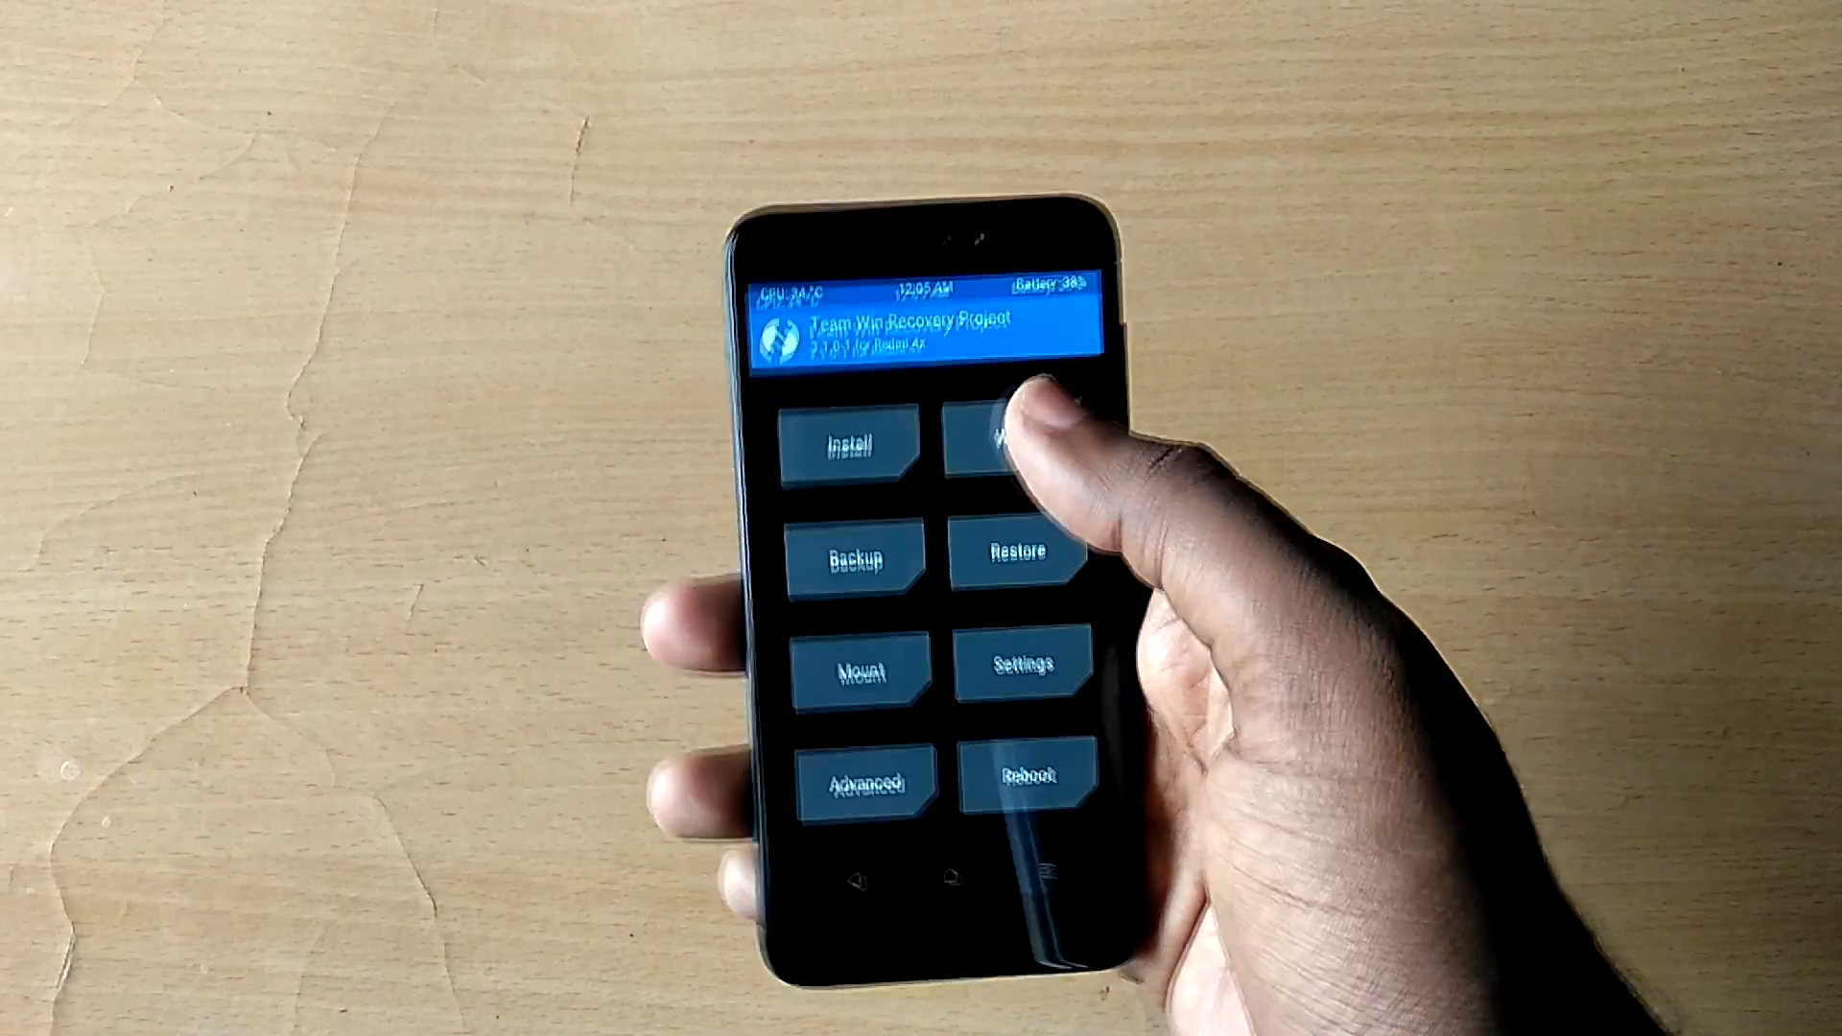
{"action": "left_click", "coordinate": [1023, 444]}
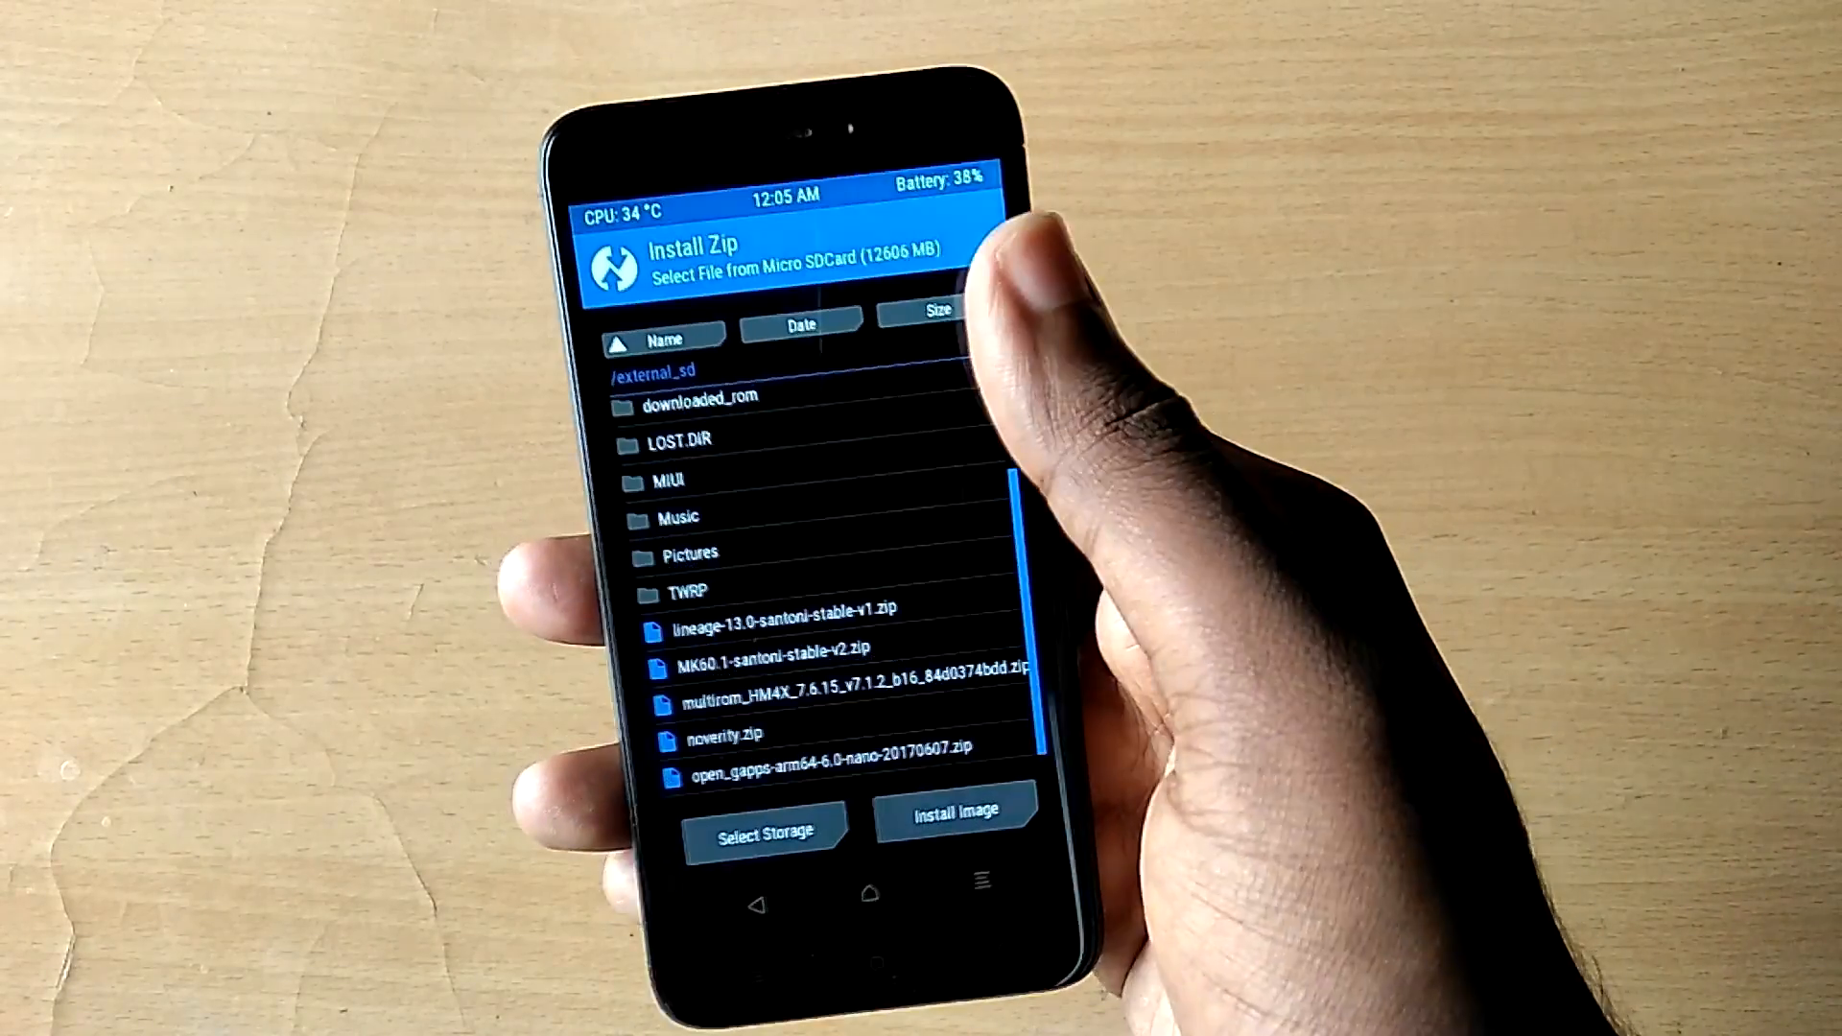
- Select the ROM zip package and flash it until TWRP reports Successful
{"action": "left_click", "coordinate": [852, 673]}
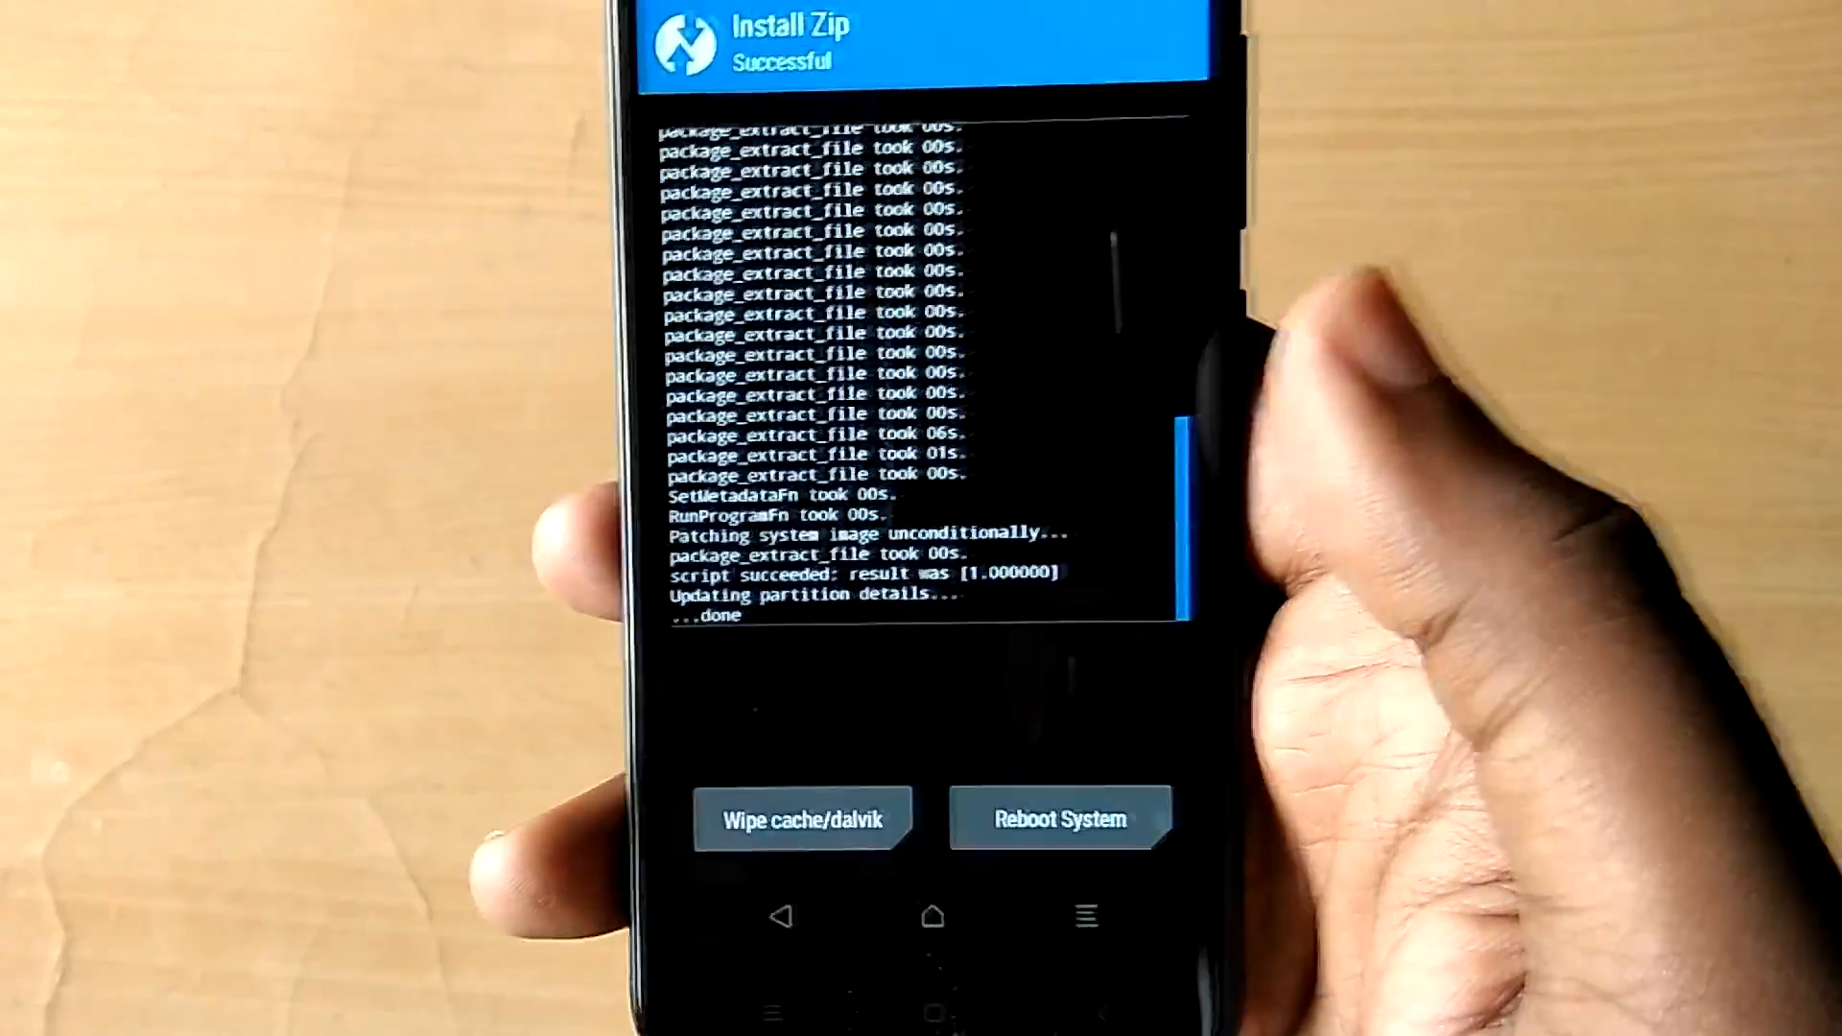
- Reboot System from TWRP, swiping to confirm despite the no-OS warning
{"action": "left_click", "coordinate": [1058, 817]}
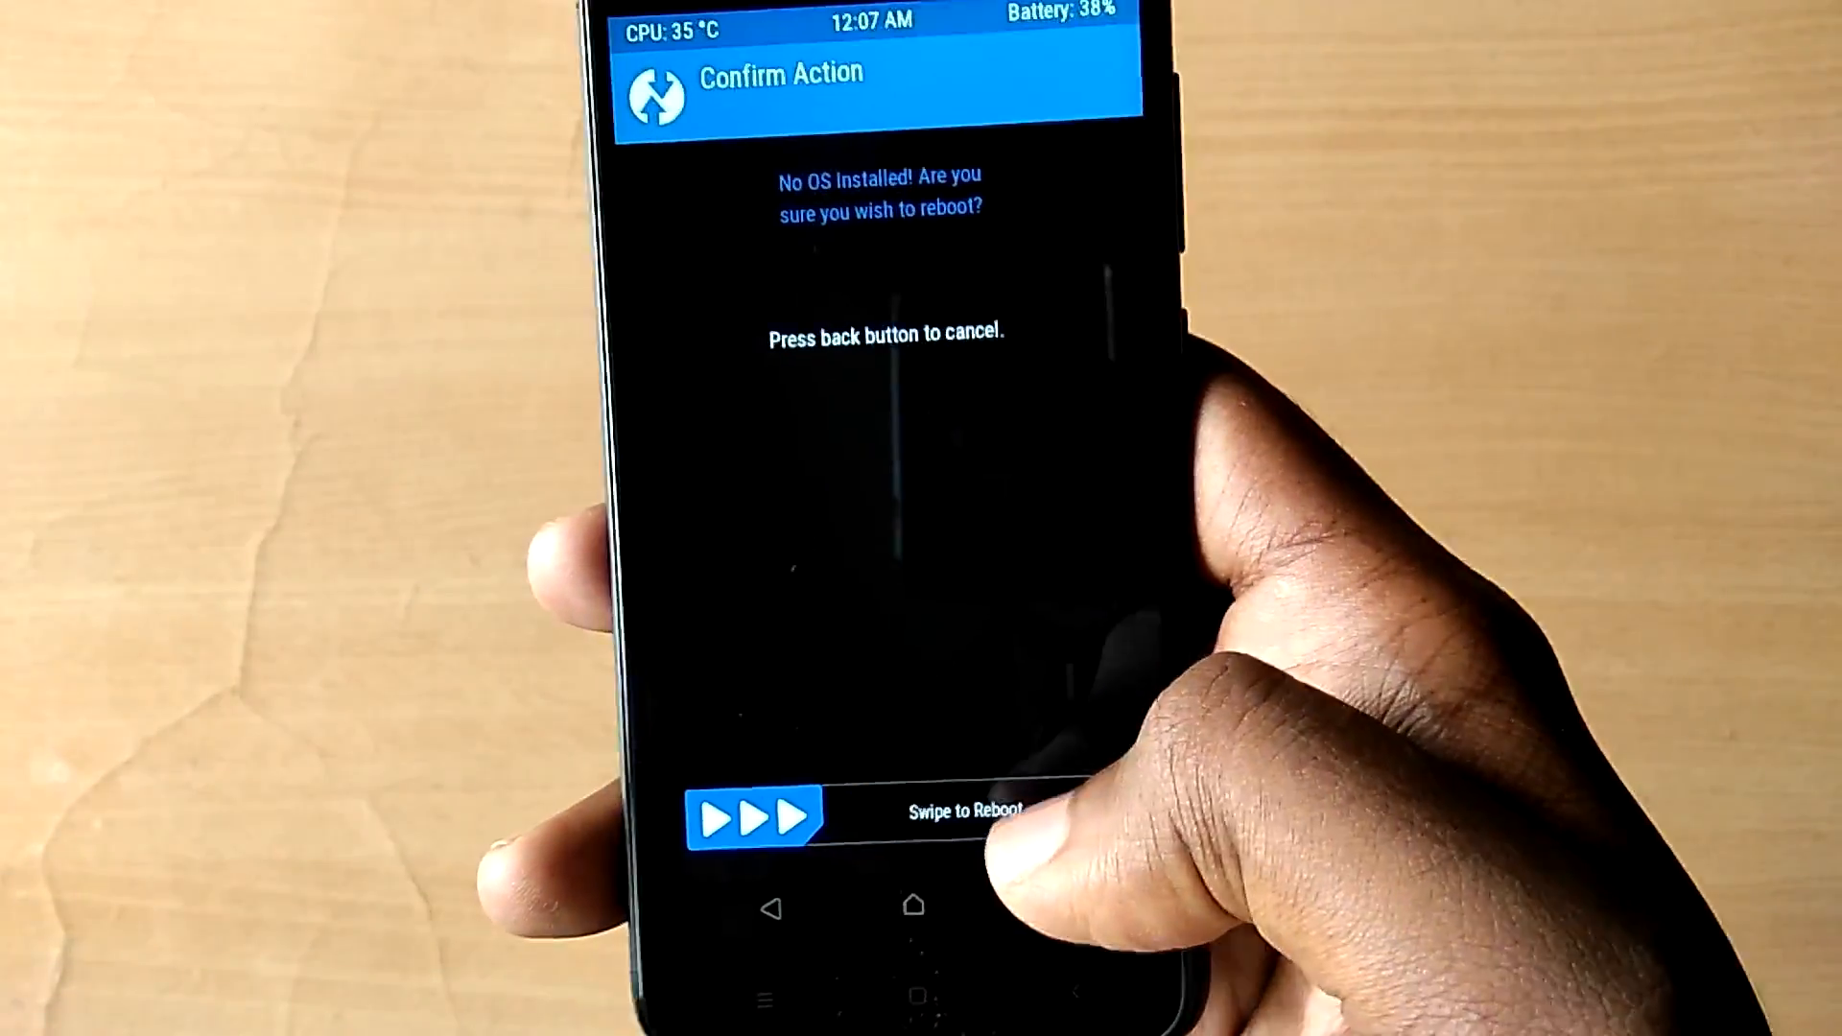
{"action": "left_click_drag", "start_coordinate": [752, 810], "coordinate": [1034, 810]}
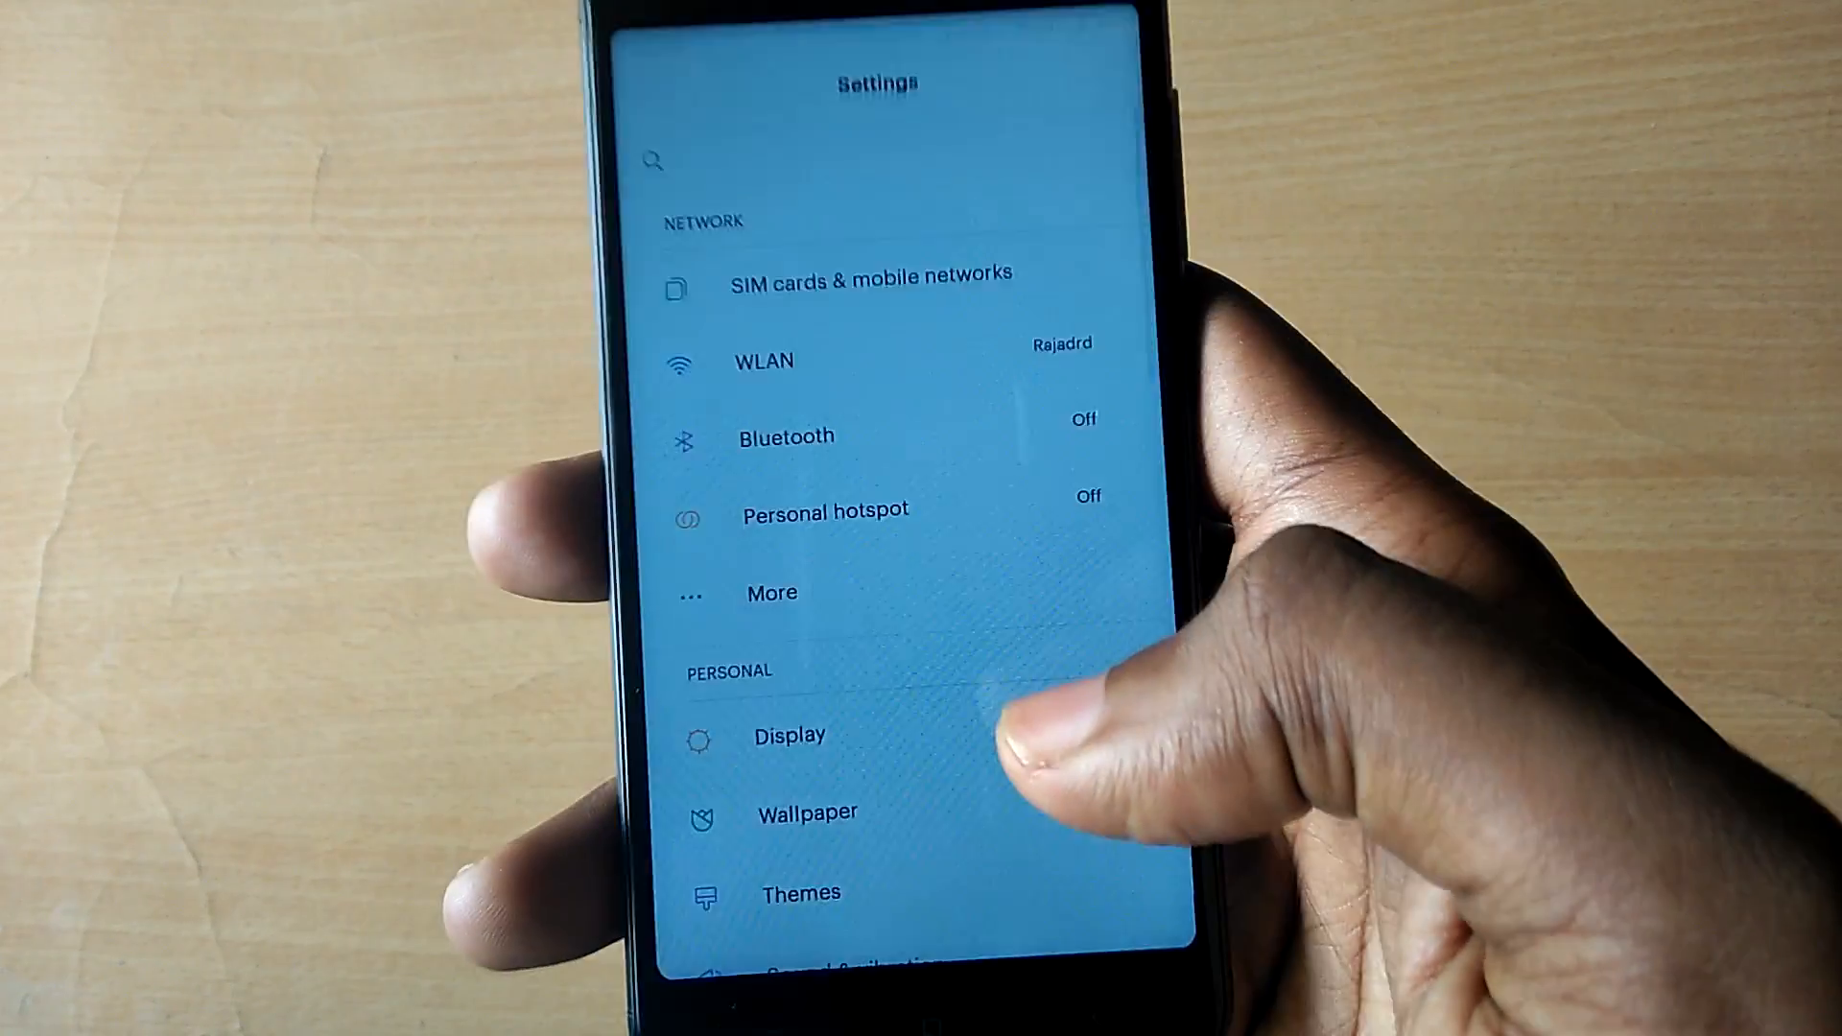
- Scroll Settings down to About phone and return to the home screen
{"action": "scroll", "scroll_direction": "down", "scroll_amount": 3}
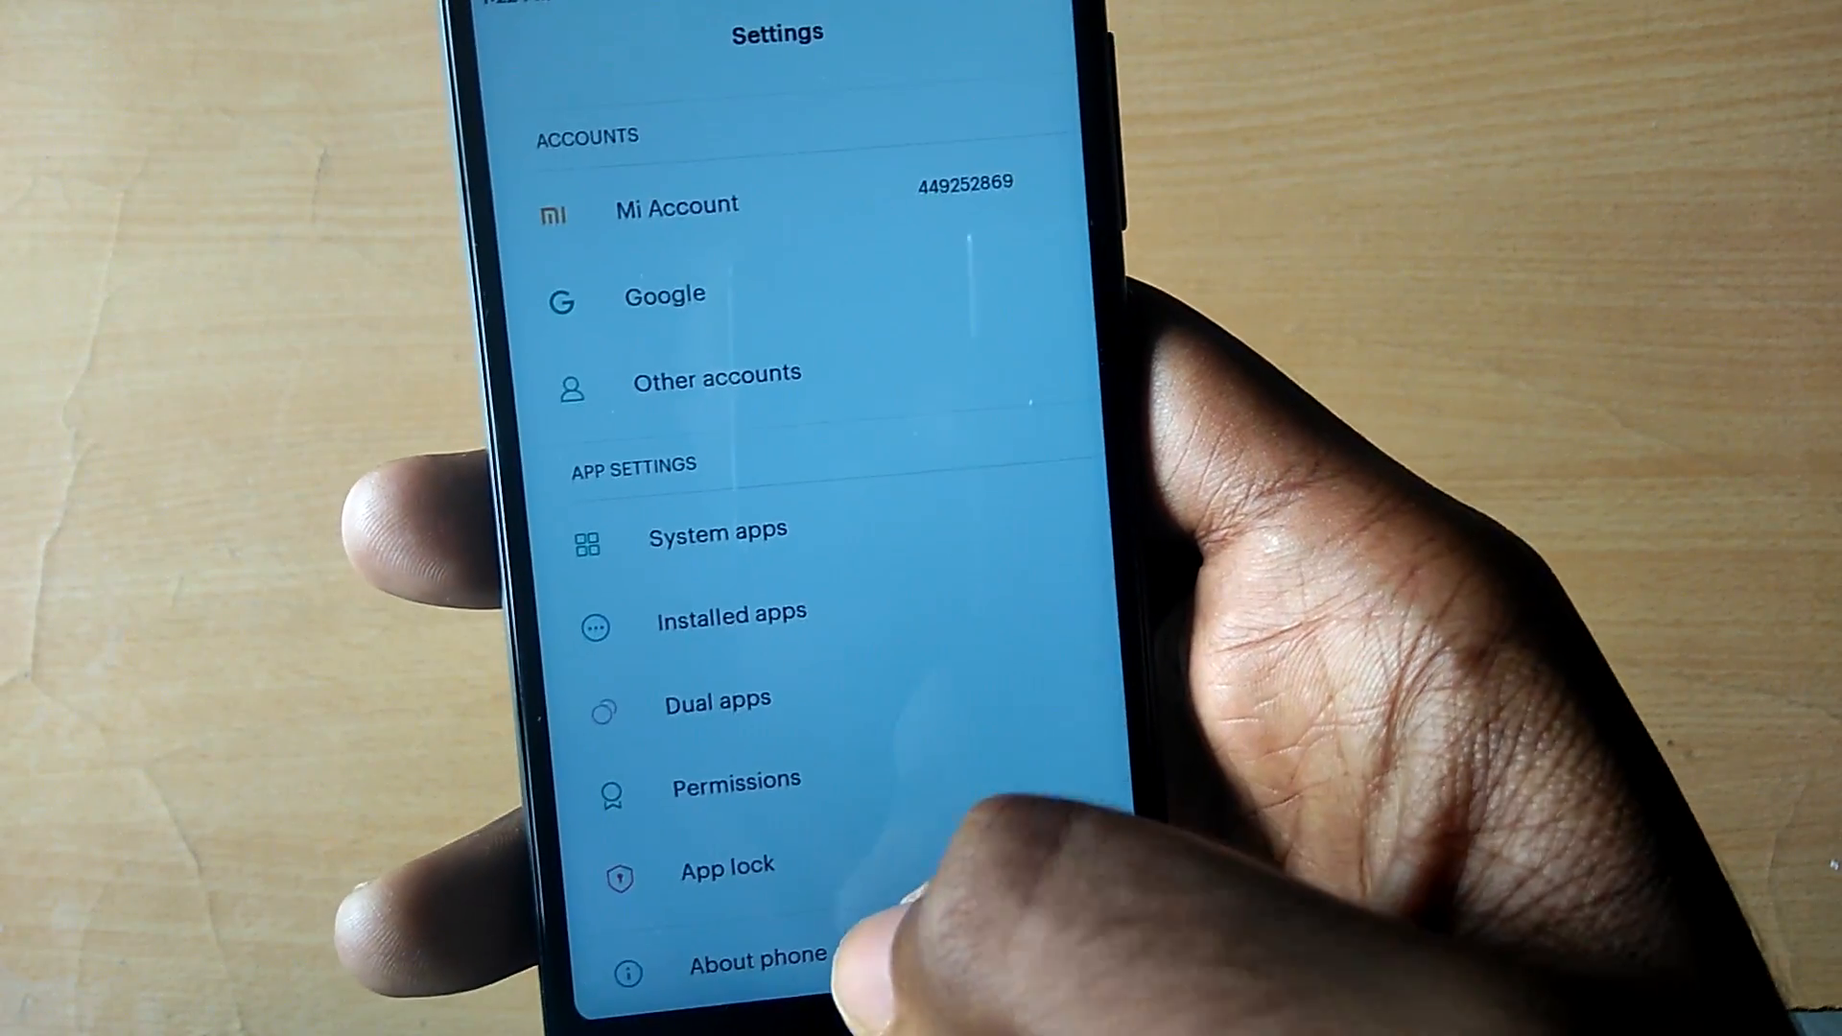
{"action": "left_click", "coordinate": [752, 954]}
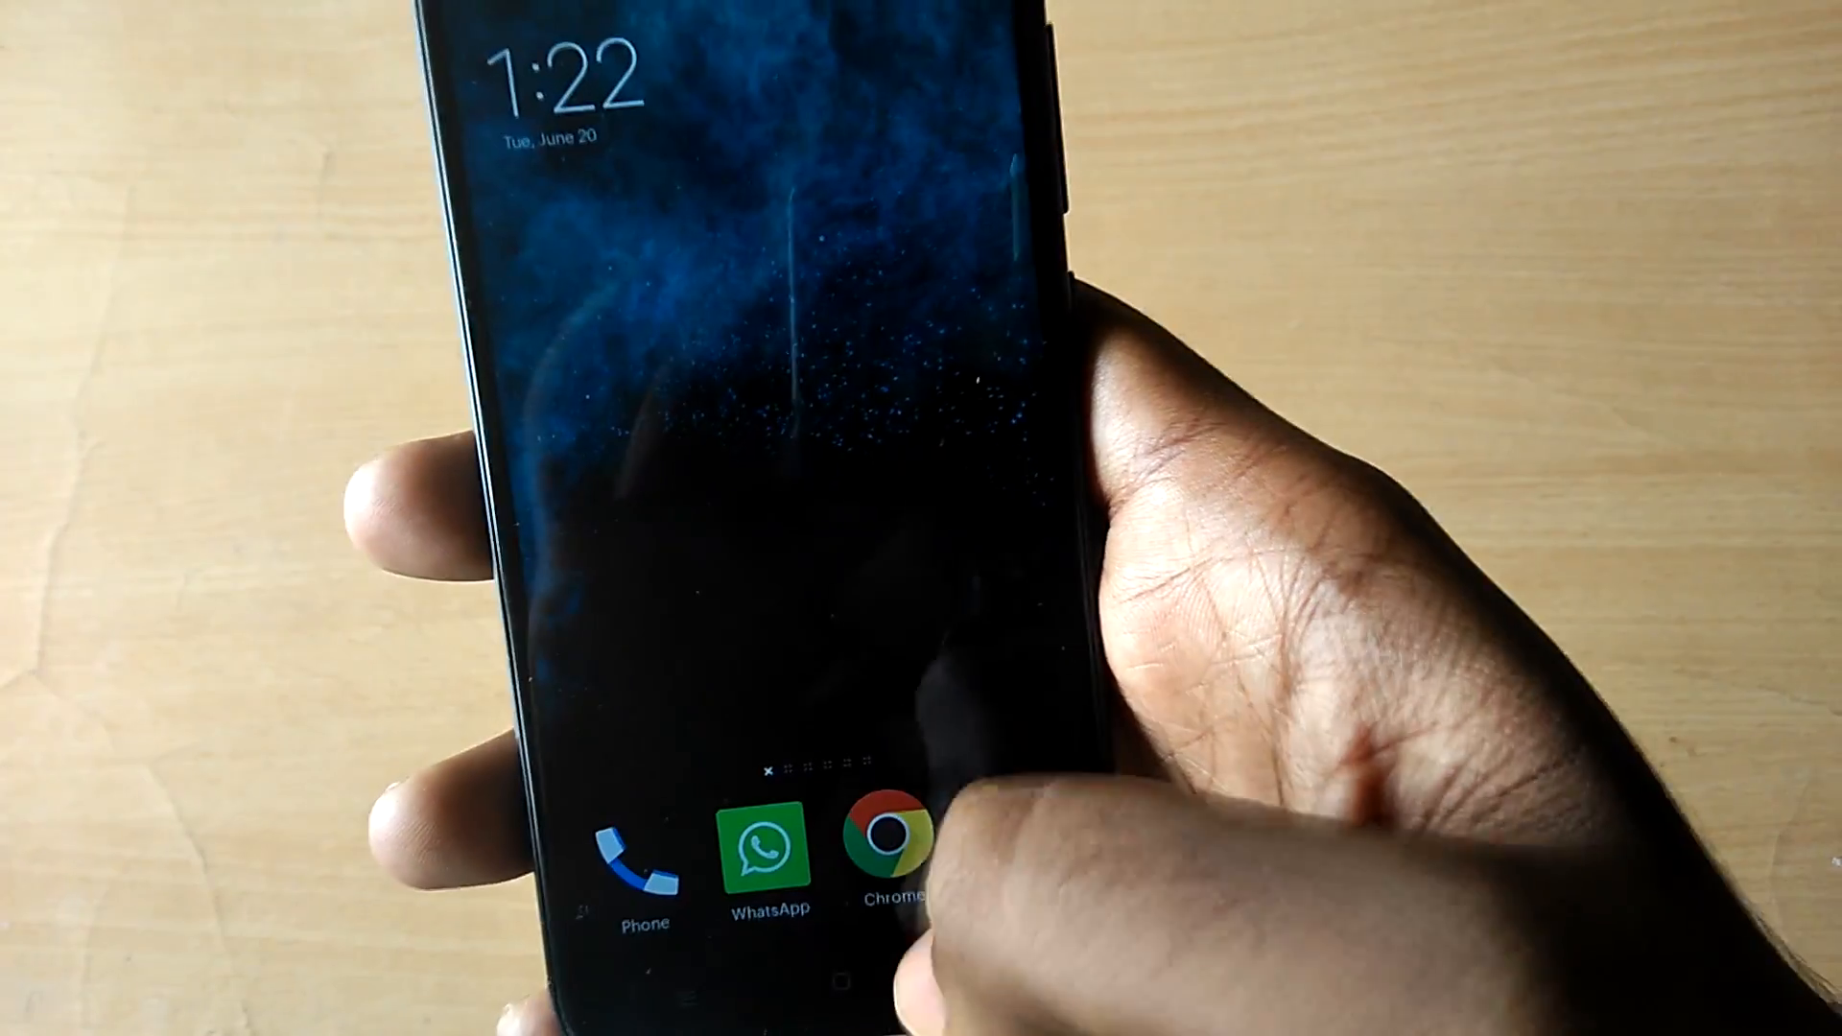
- Reach Developer options via Additional settings and scroll to 'Force activities to be resizable'
{"action": "left_click", "coordinate": [890, 841]}
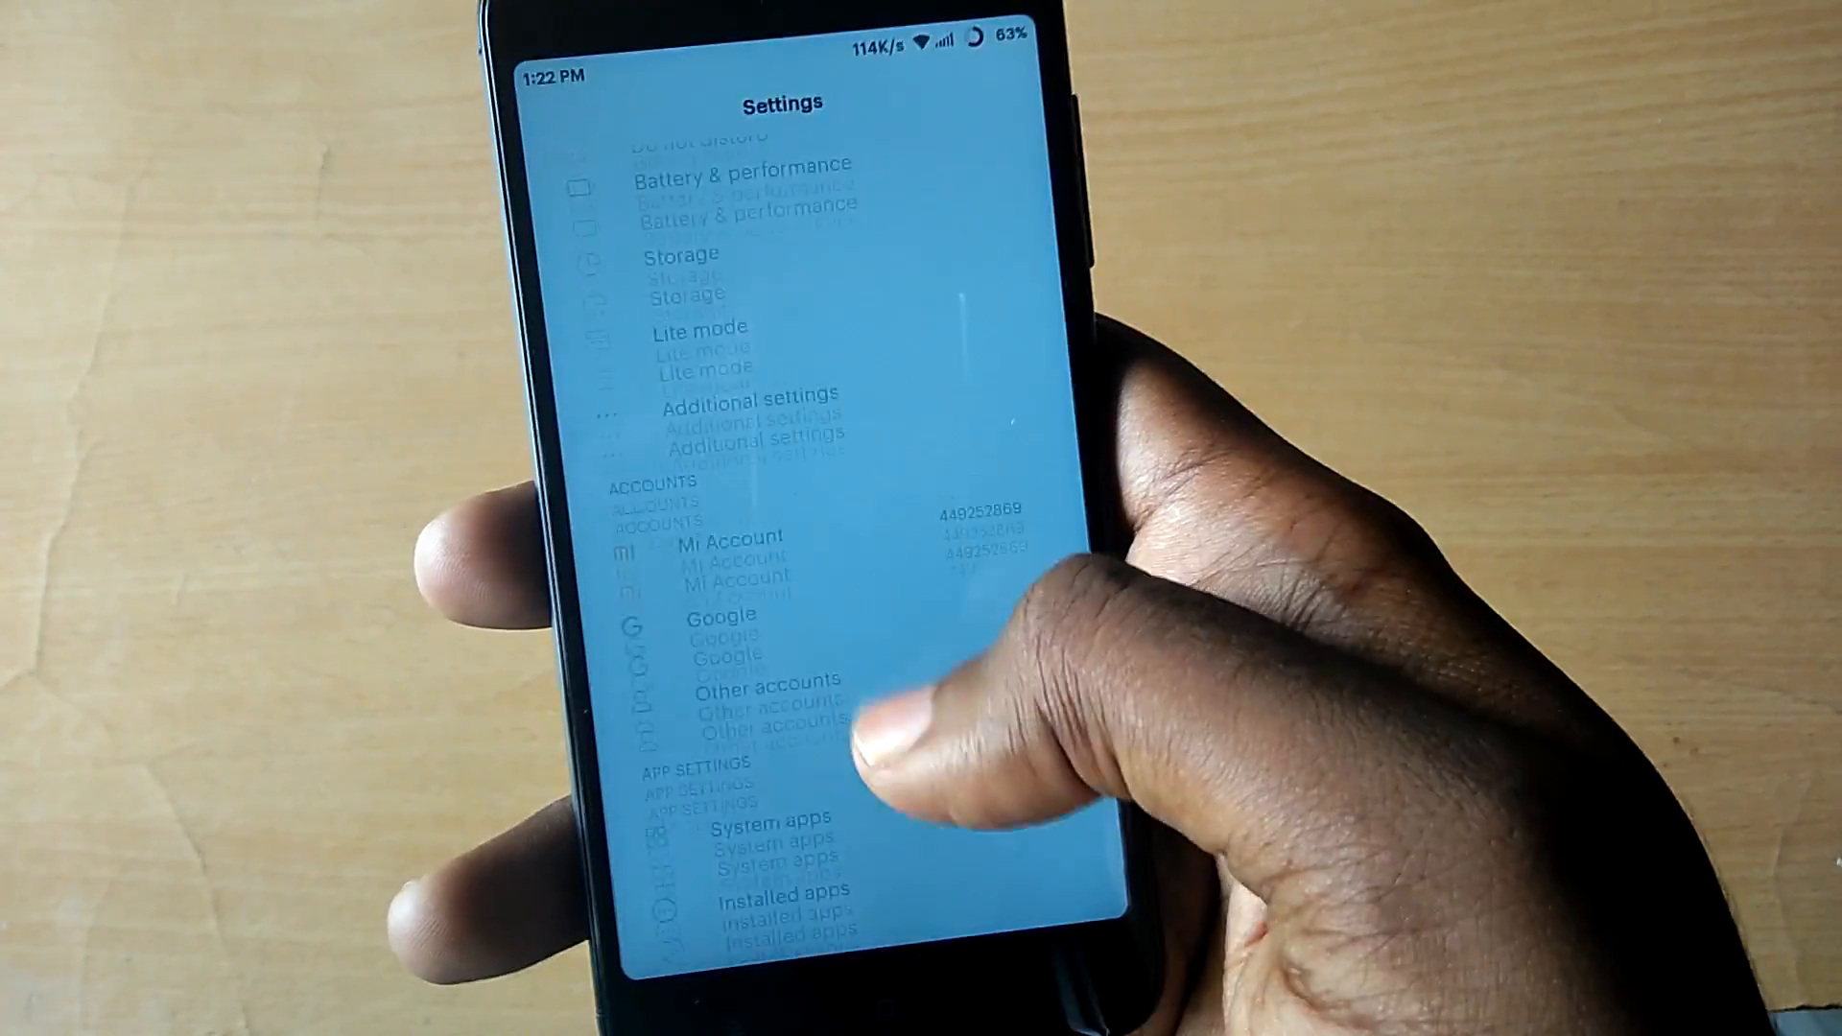
{"action": "left_click", "coordinate": [746, 411]}
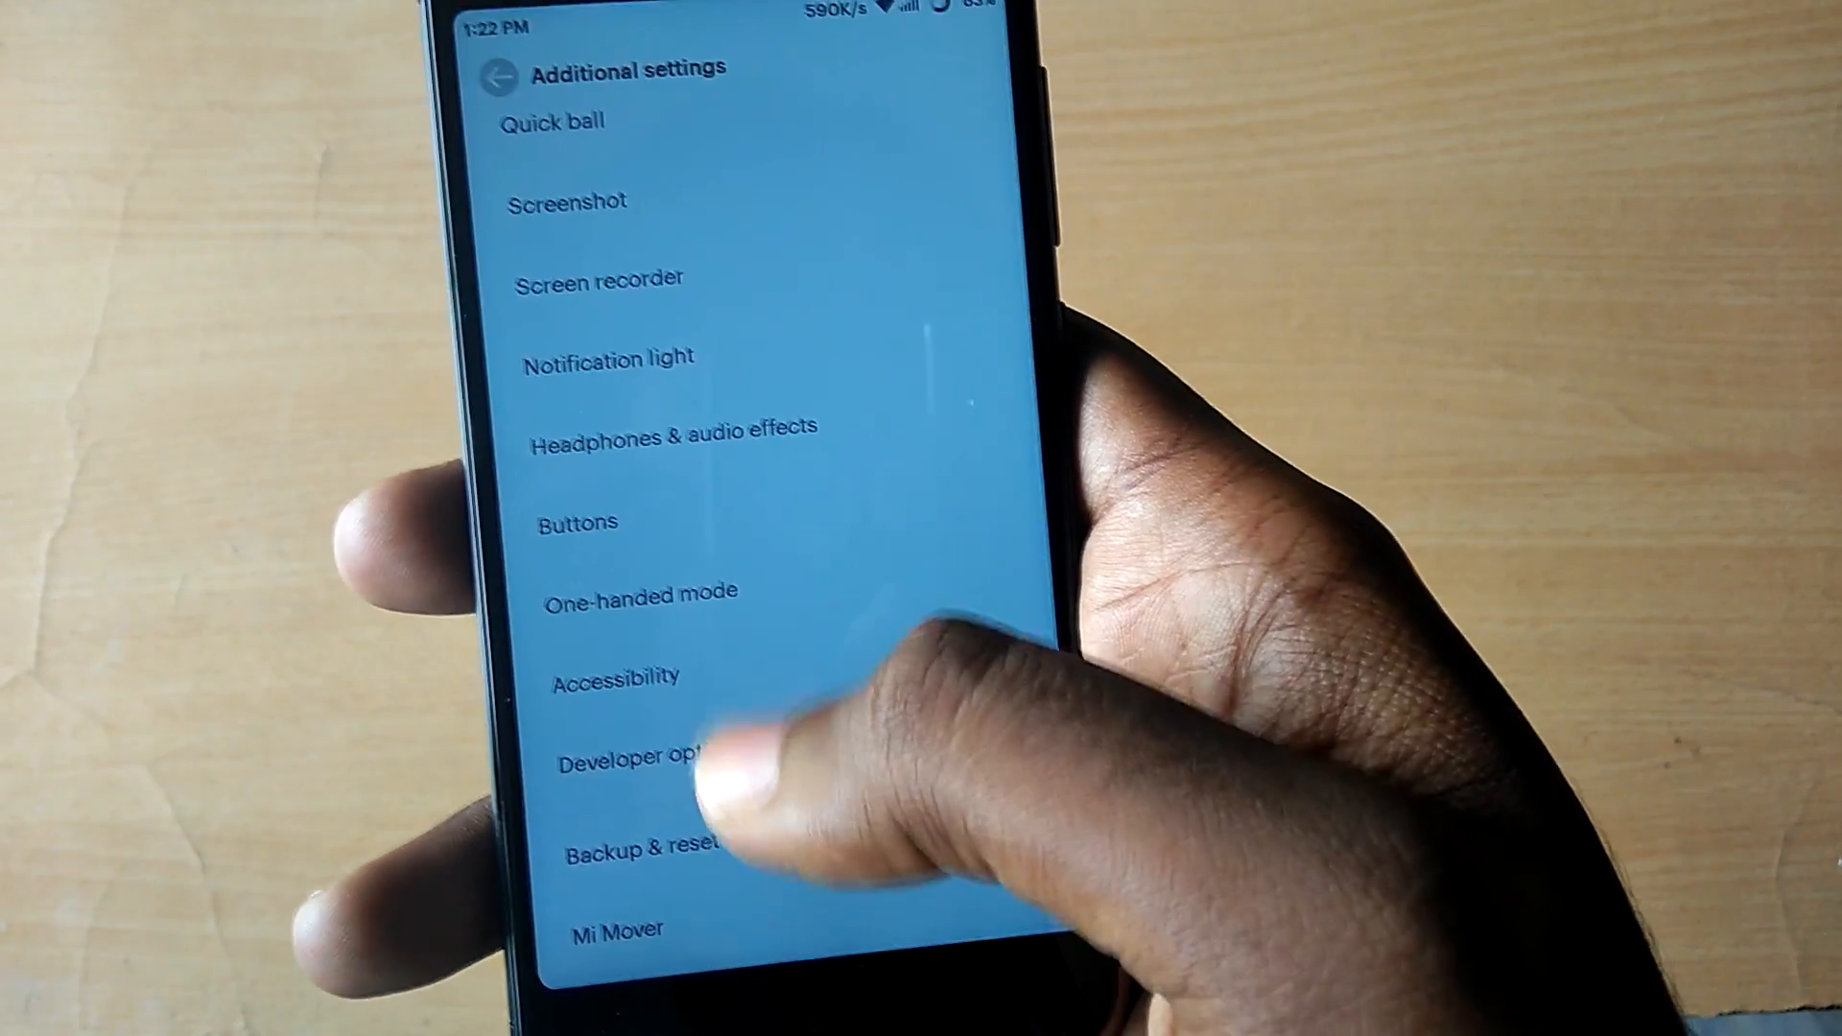
{"action": "left_click", "coordinate": [636, 756]}
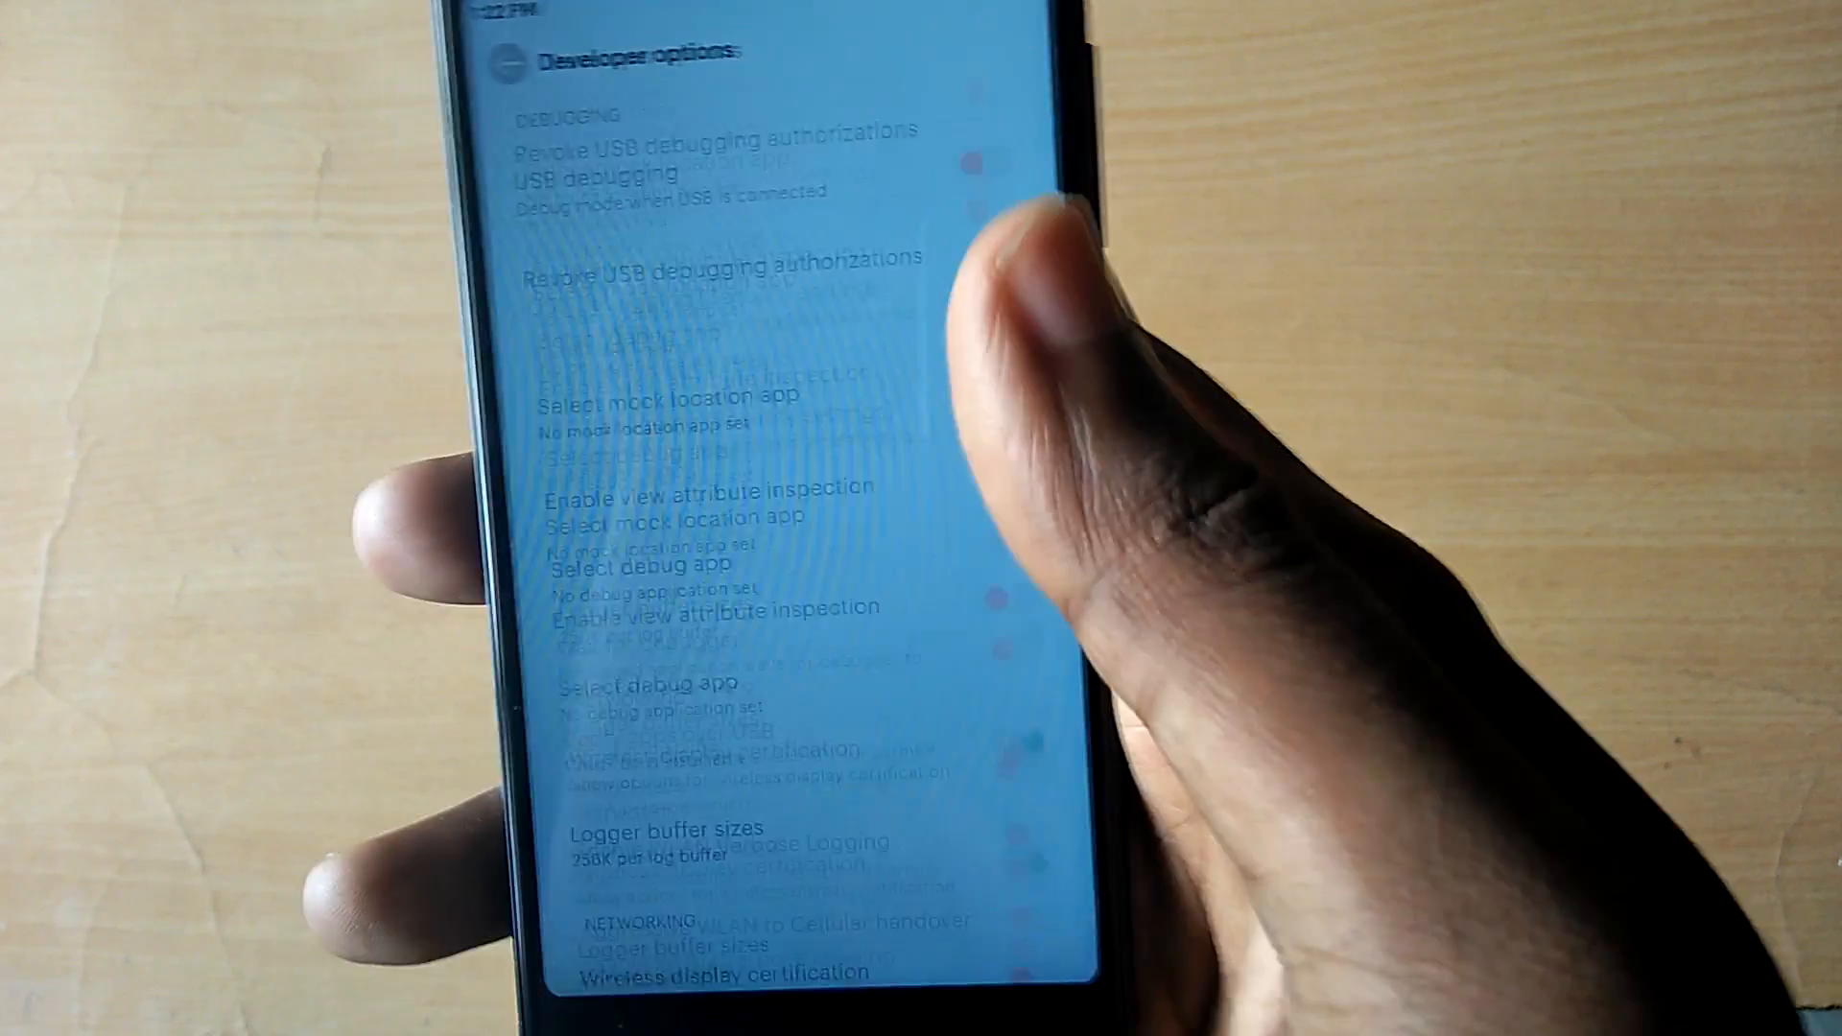
{"action": "scroll", "scroll_direction": "down", "scroll_amount": 3}
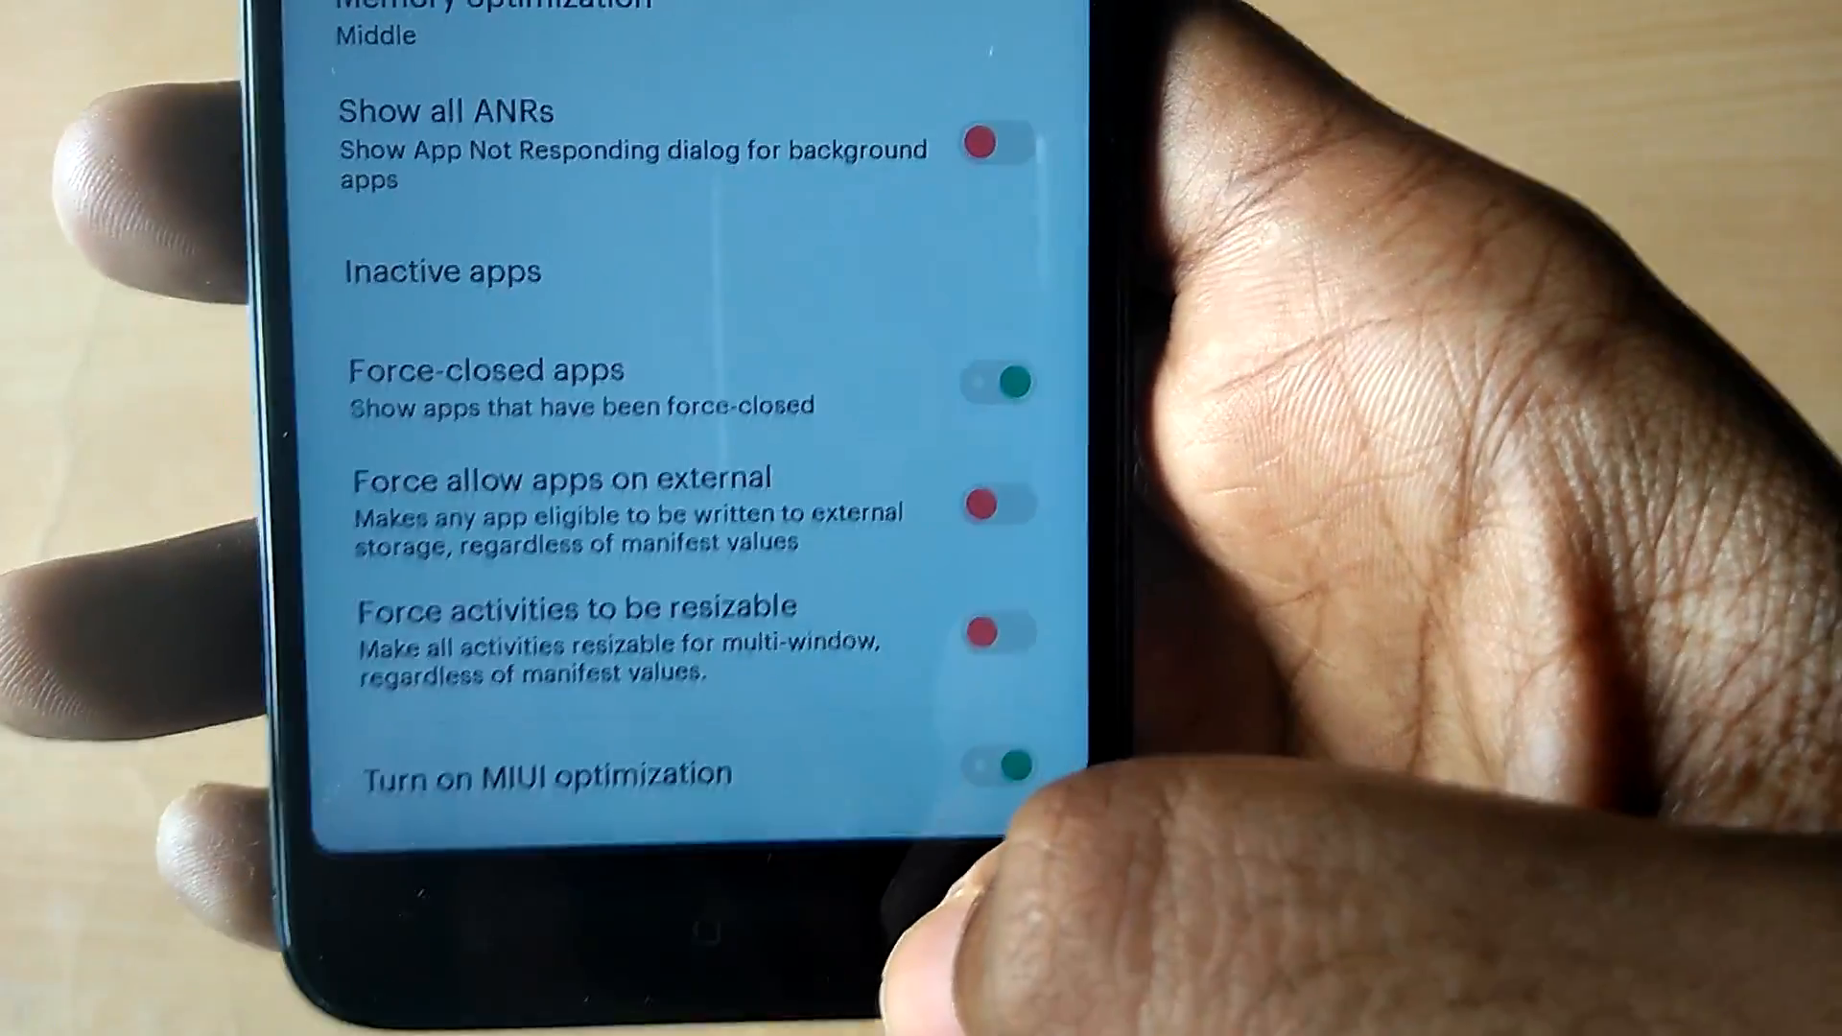
{"action": "scroll", "scroll_direction": "down", "scroll_amount": 3}
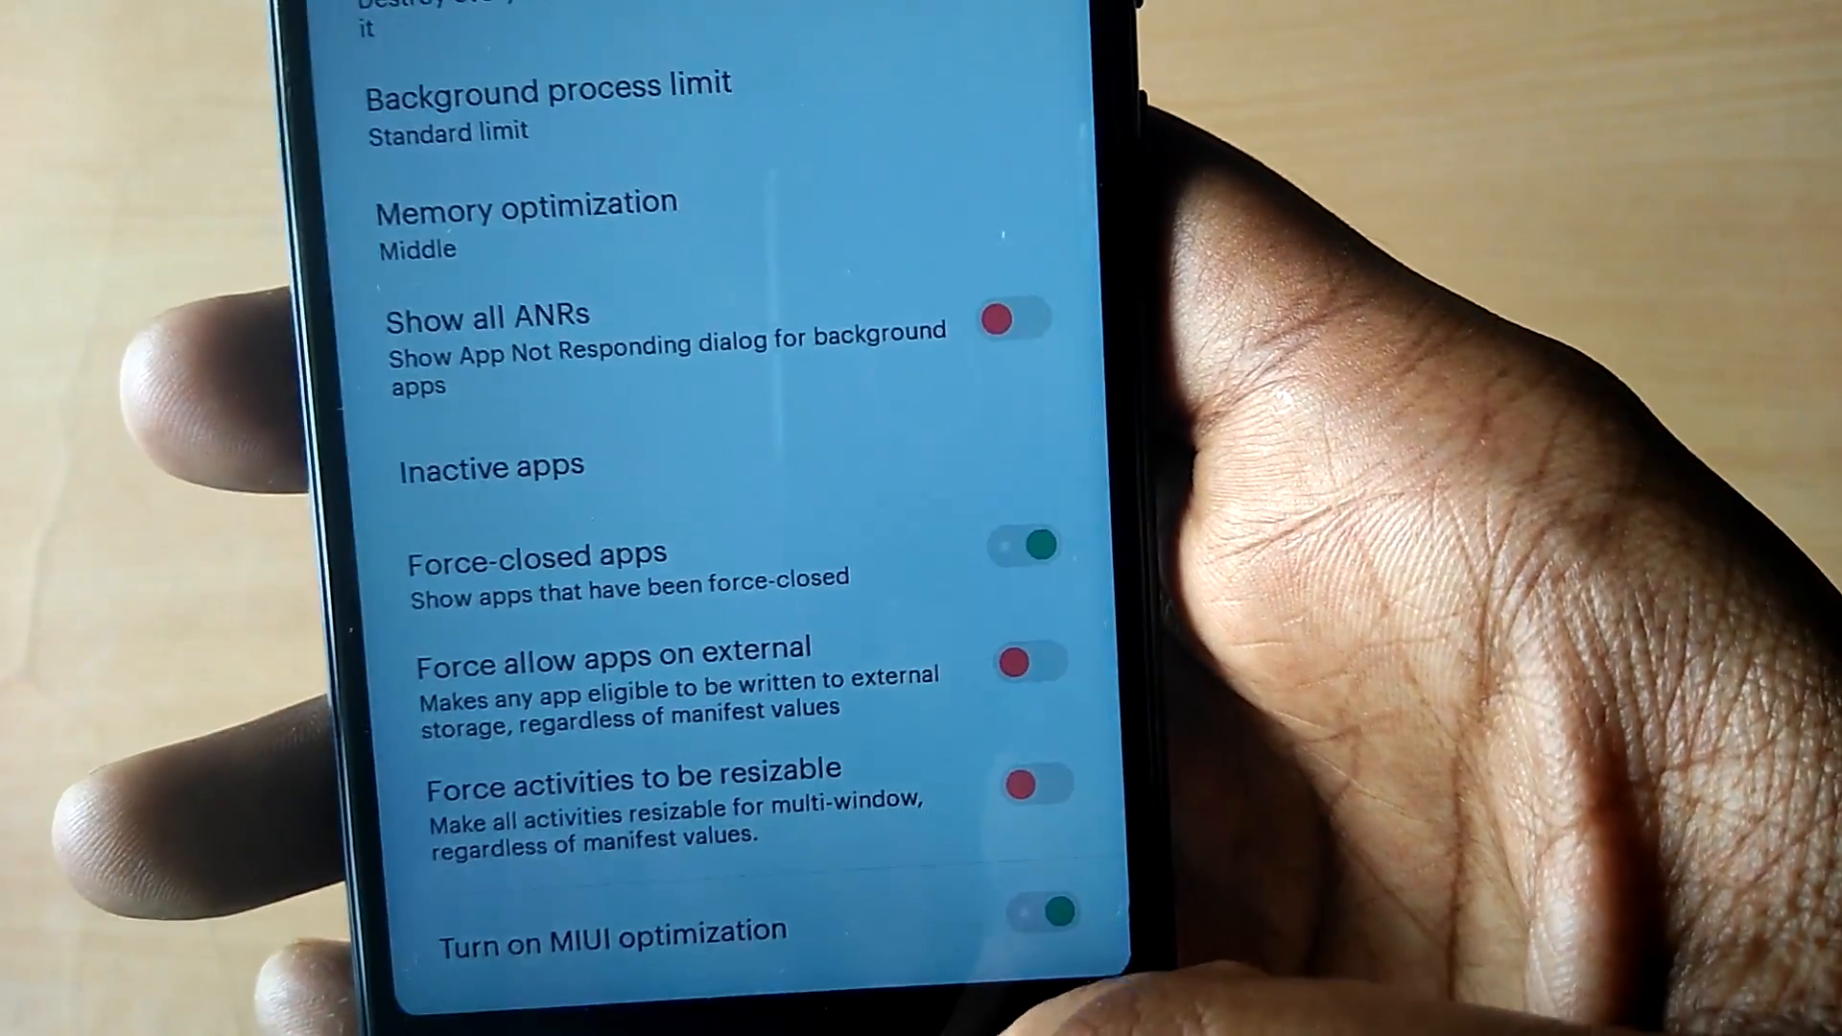
{"action": "scroll", "scroll_direction": "down", "scroll_amount": 3}
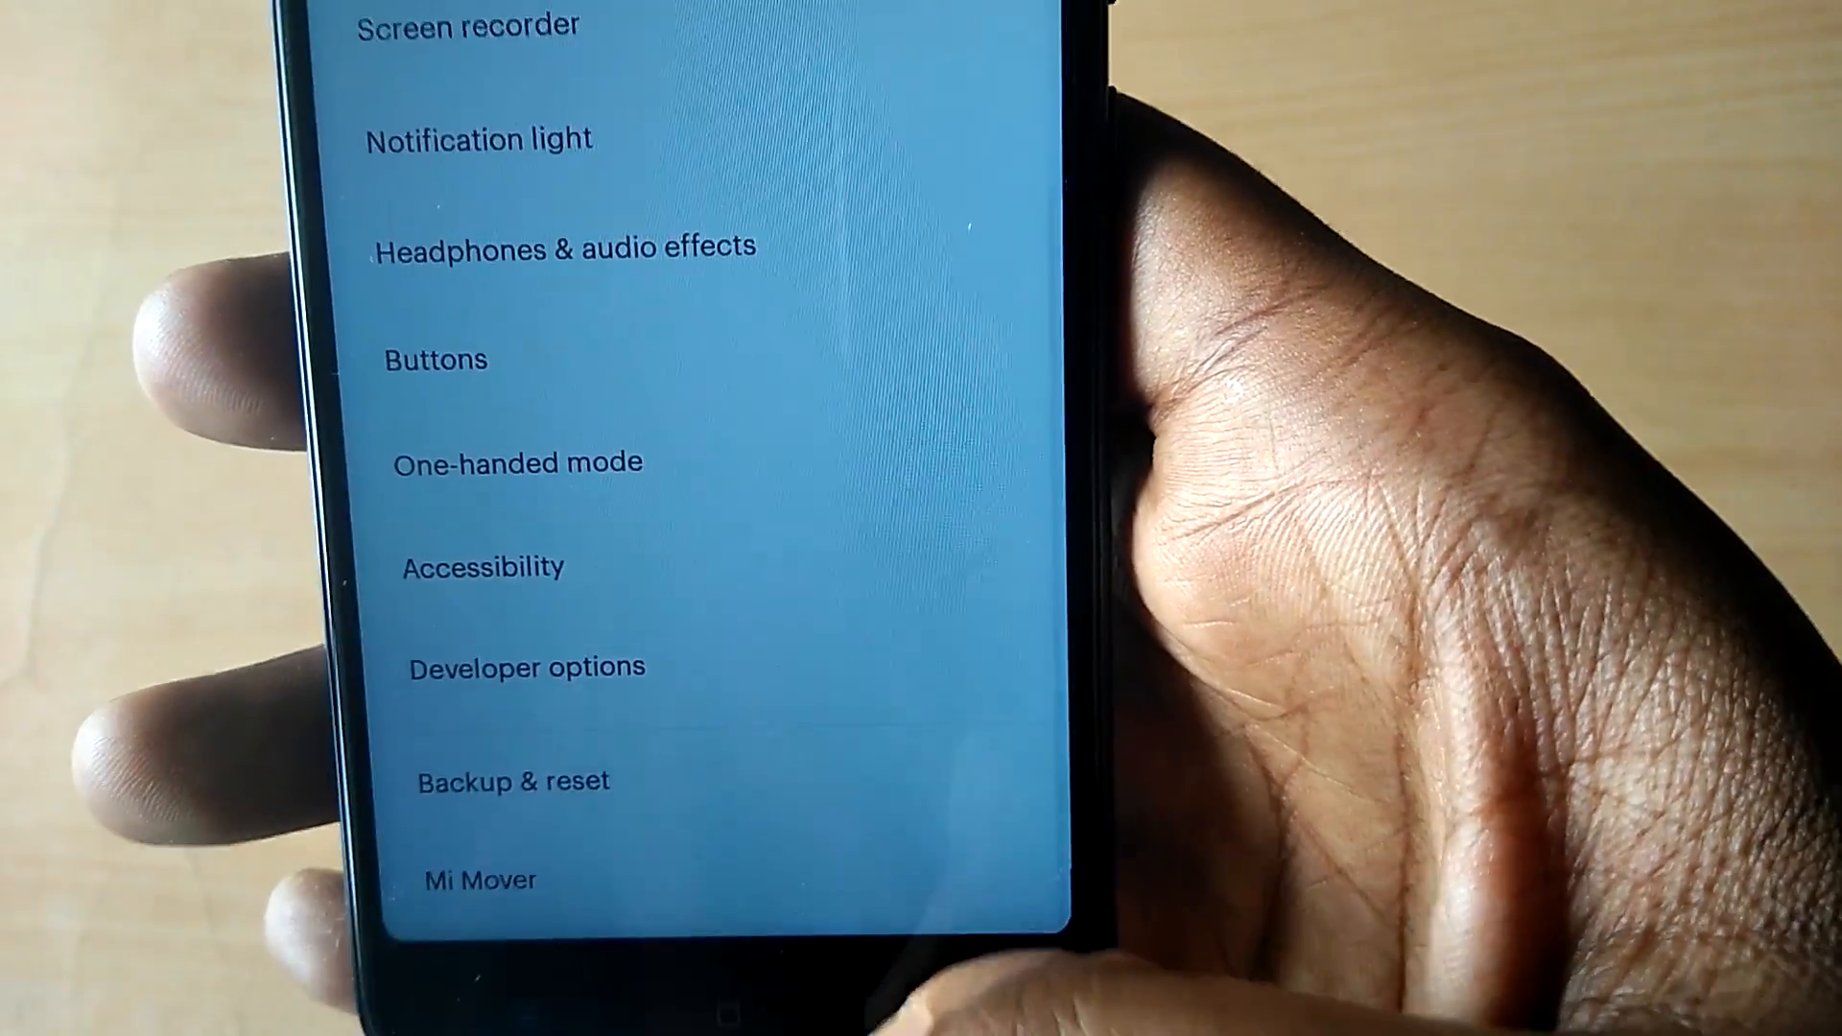